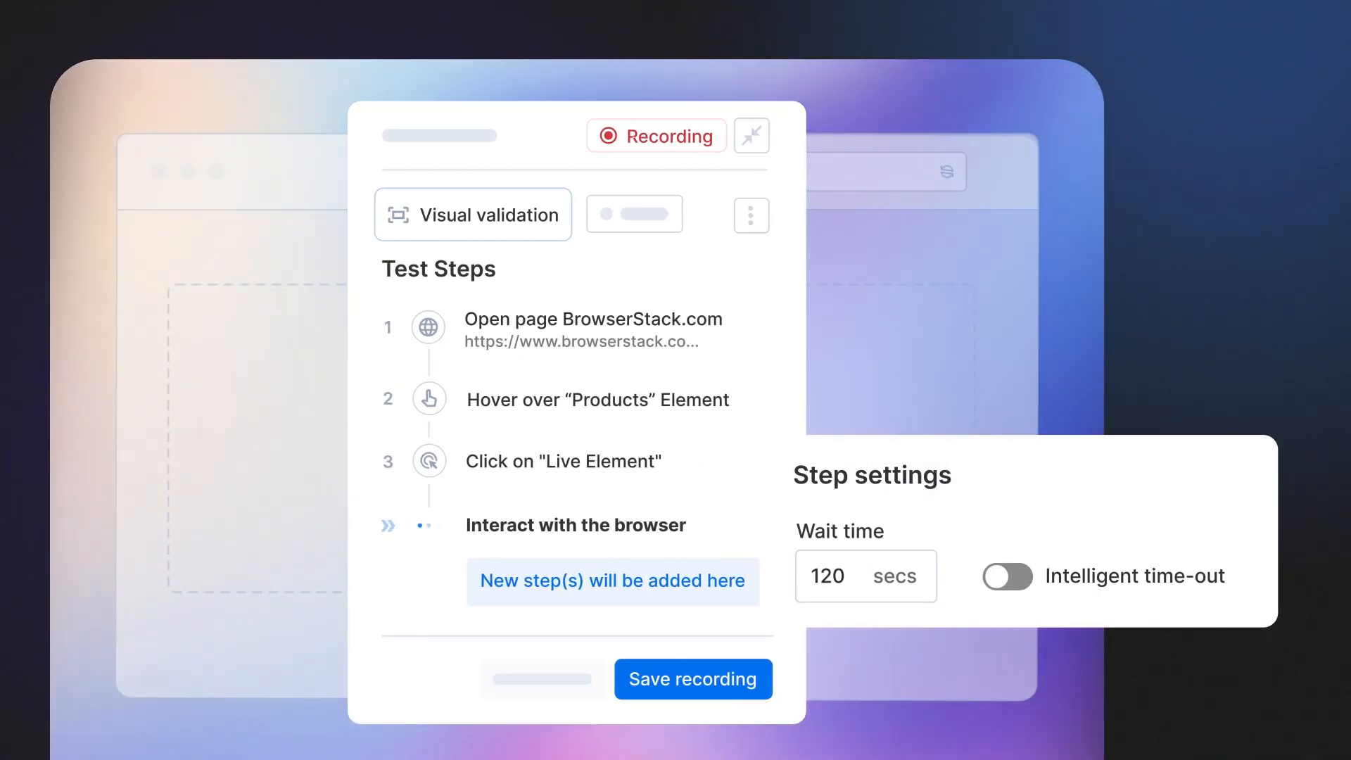
# Step: Begin recording interactions on BrowserStack.com to capture the Tupperware test steps
pyautogui.click(1004, 577)
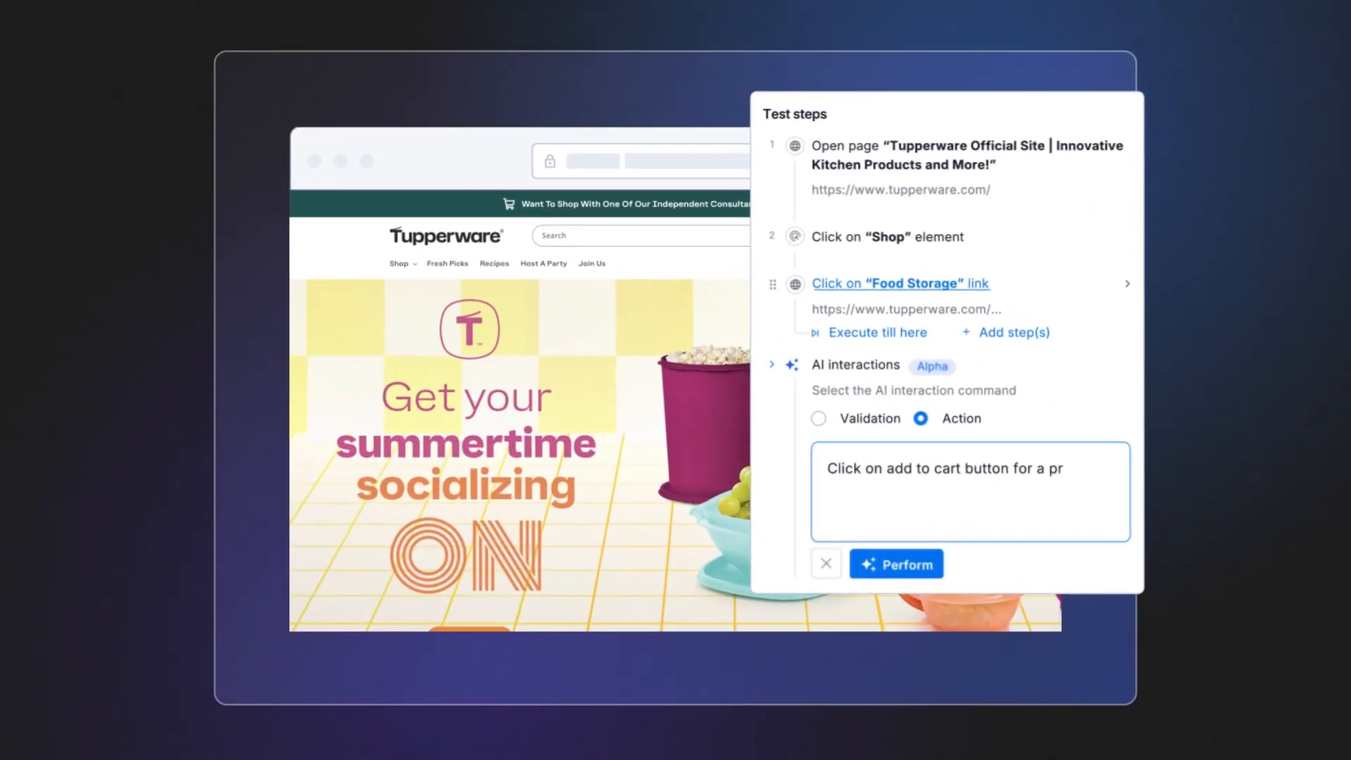
# Step: Enter the AI action command asking to click the add to cart button
pyautogui.click(894, 563)
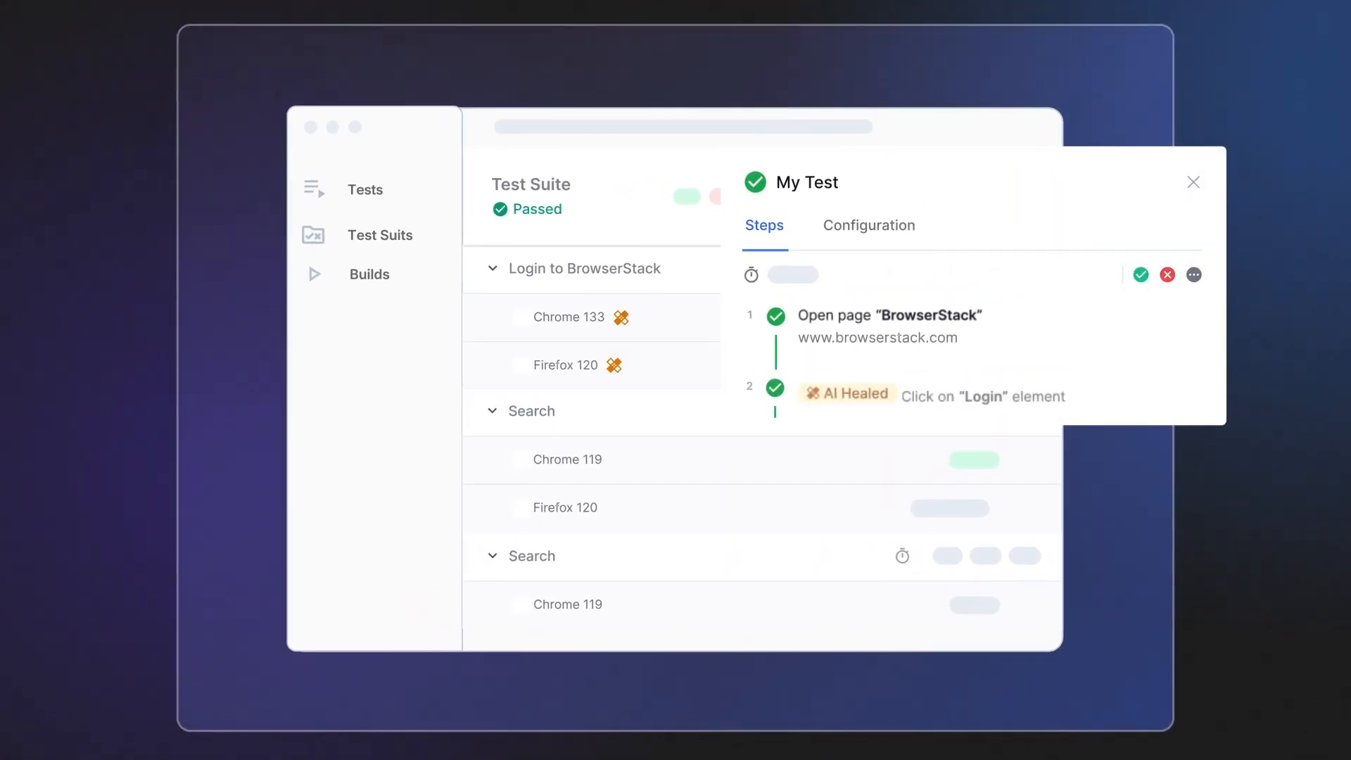
pyautogui.moveTo(846, 393)
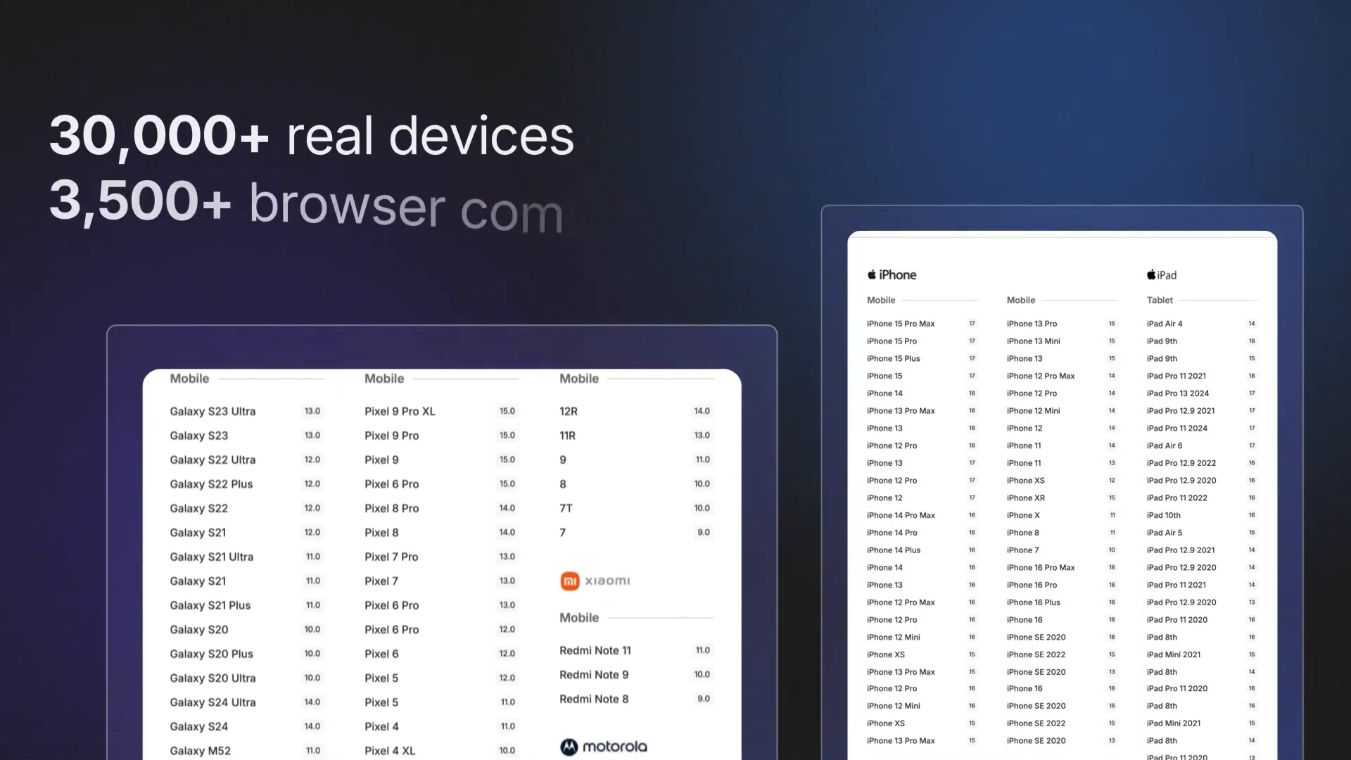
# Step: Scroll the Mobile and Tablet device columns to reveal Vivo, Motorola and Huawei models
pyautogui.scroll(-3)
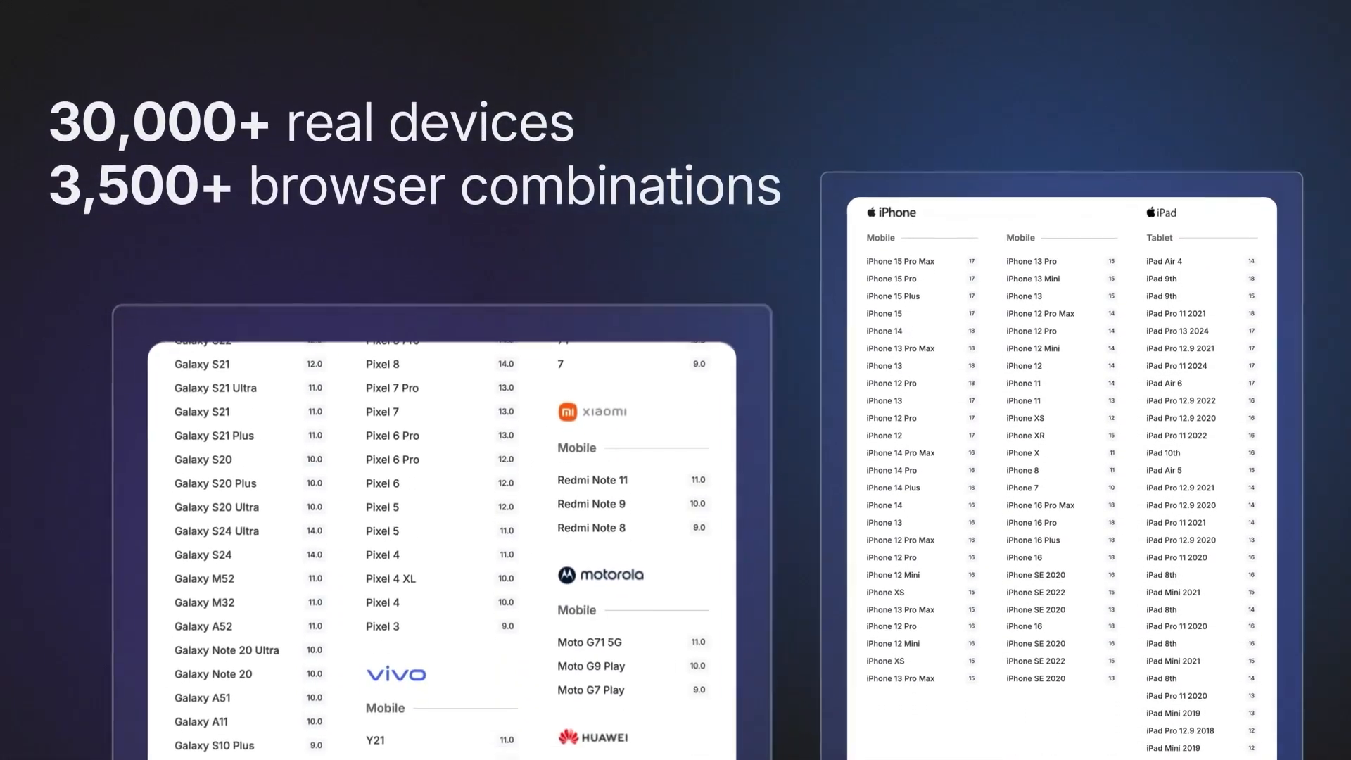